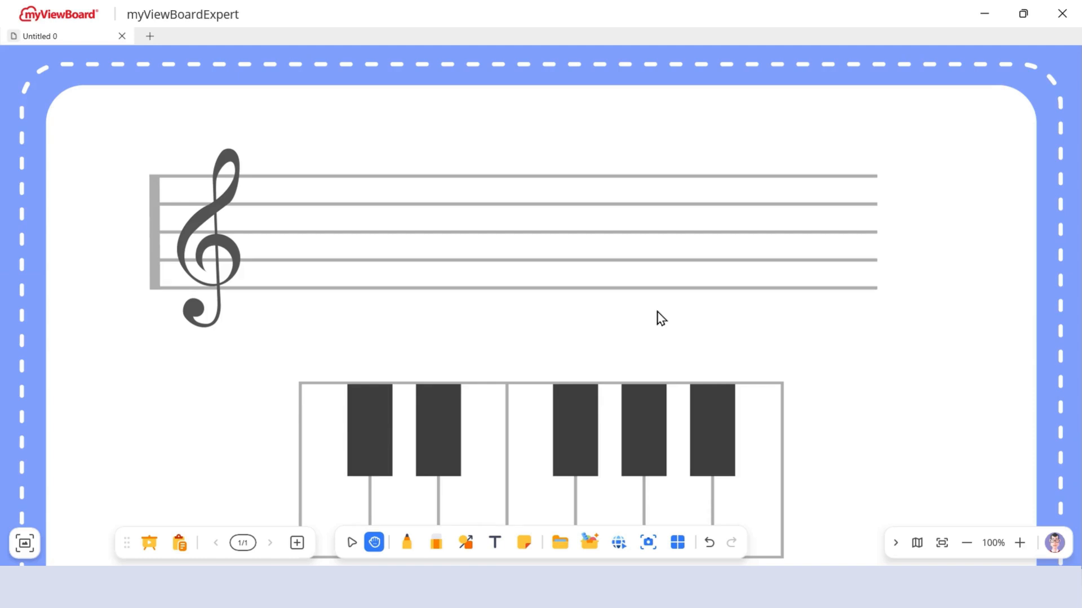
mouse_move(588, 396)
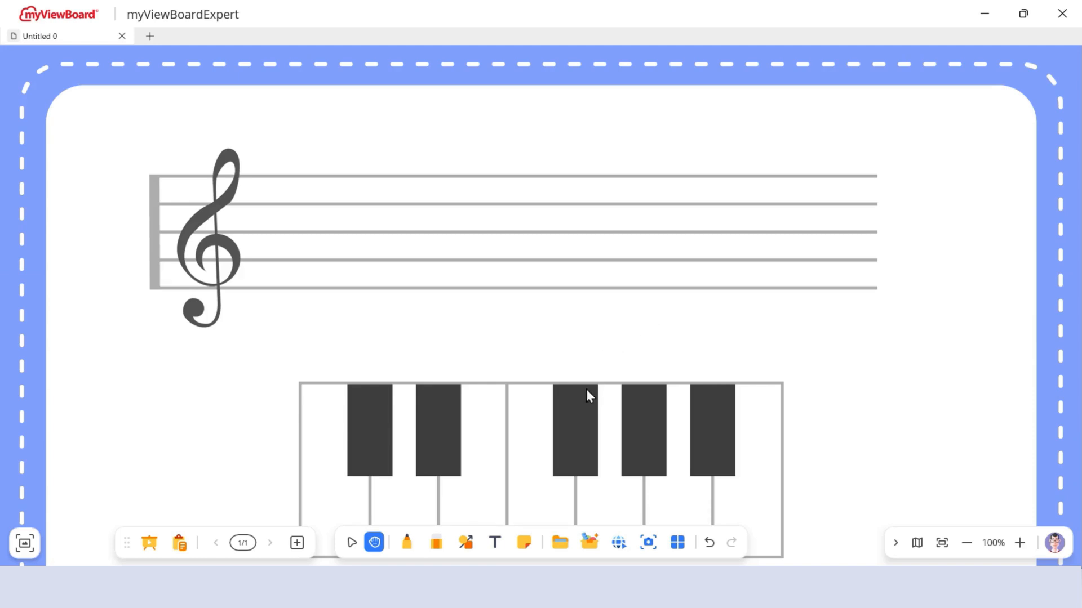
mouse_move(560, 543)
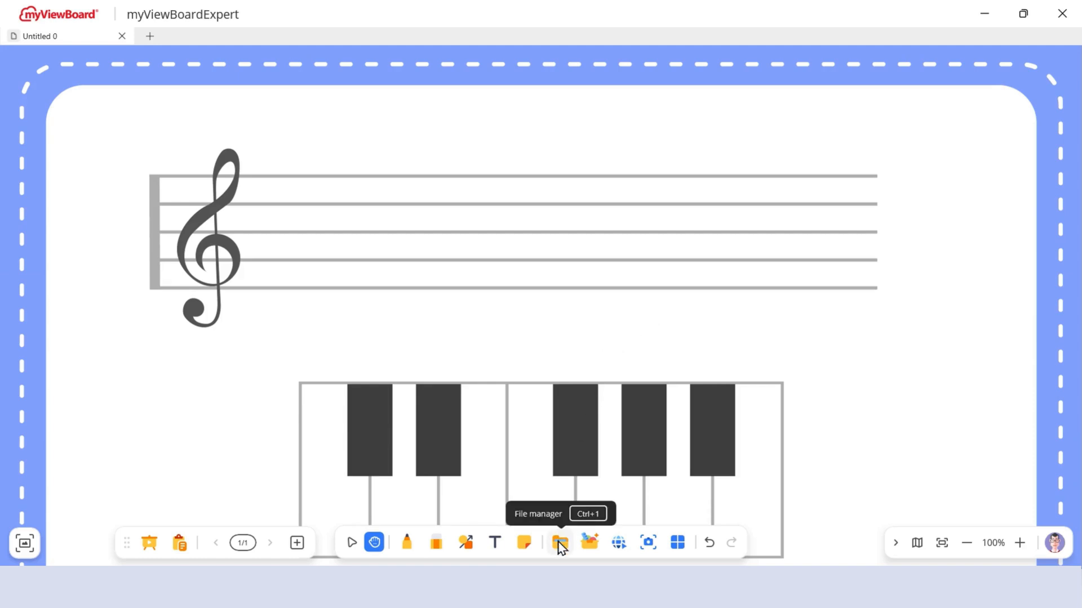
Create a new blank whiteboard file, Untitled 1, from File Management.
left_click(560, 544)
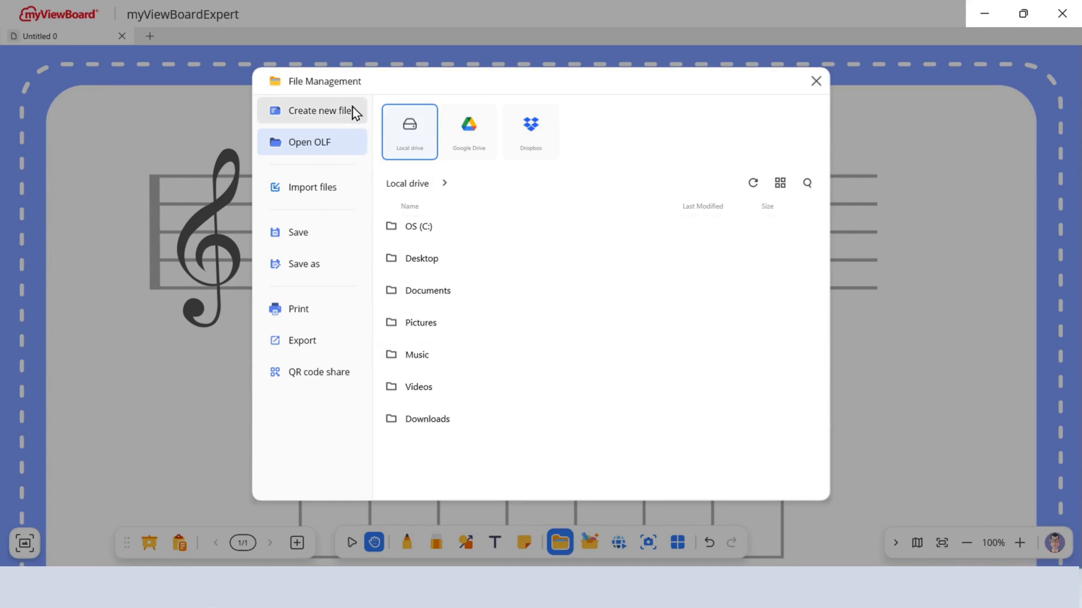
left_click(319, 110)
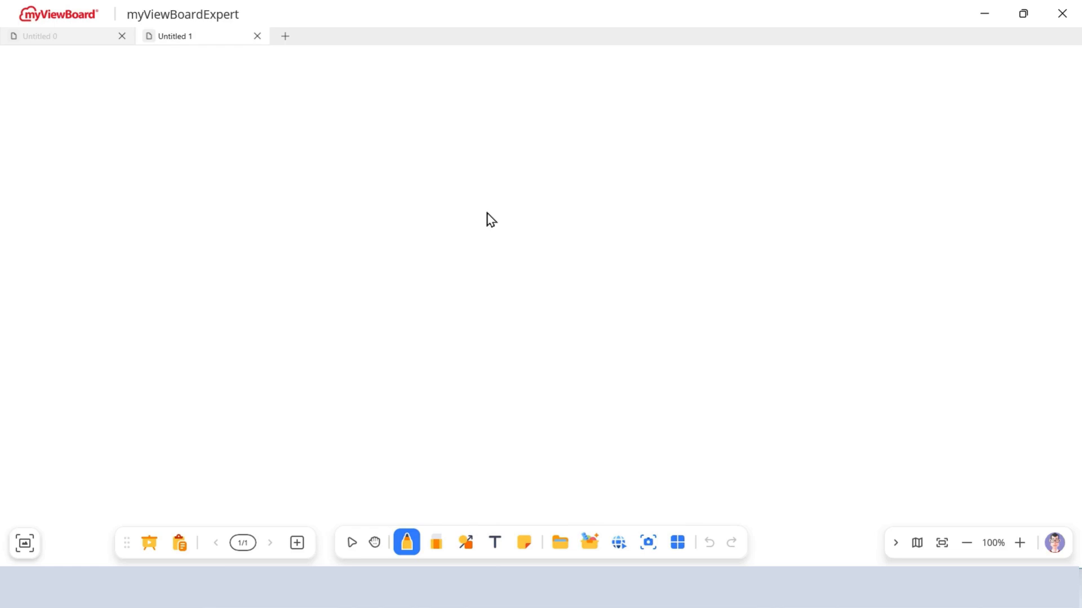
Browse to the Lesson Plans folder in File Management and refresh its file list.
left_click(257, 37)
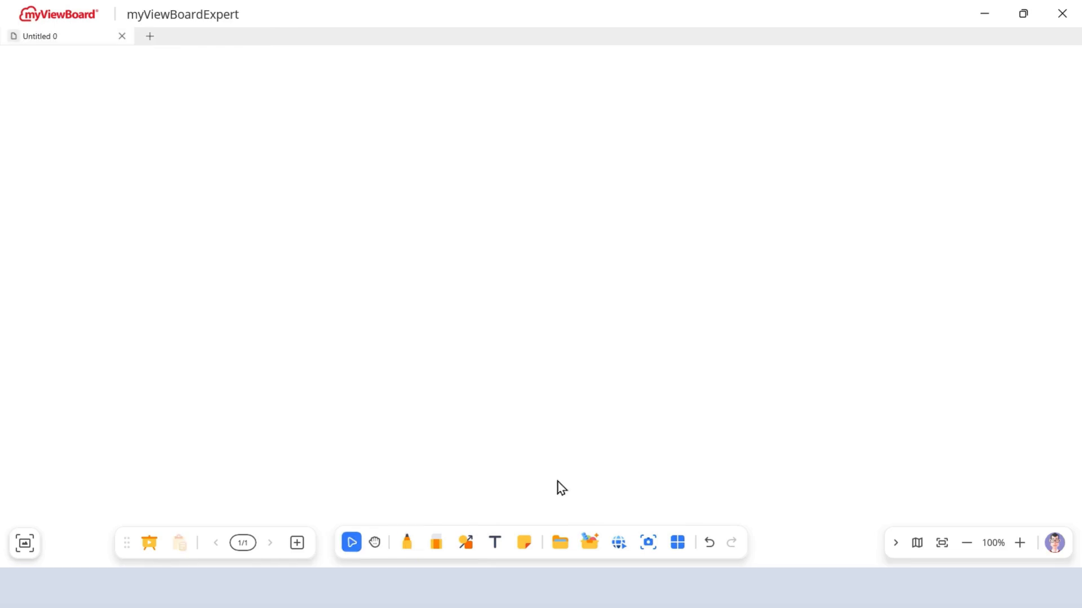
mouse_move(560, 542)
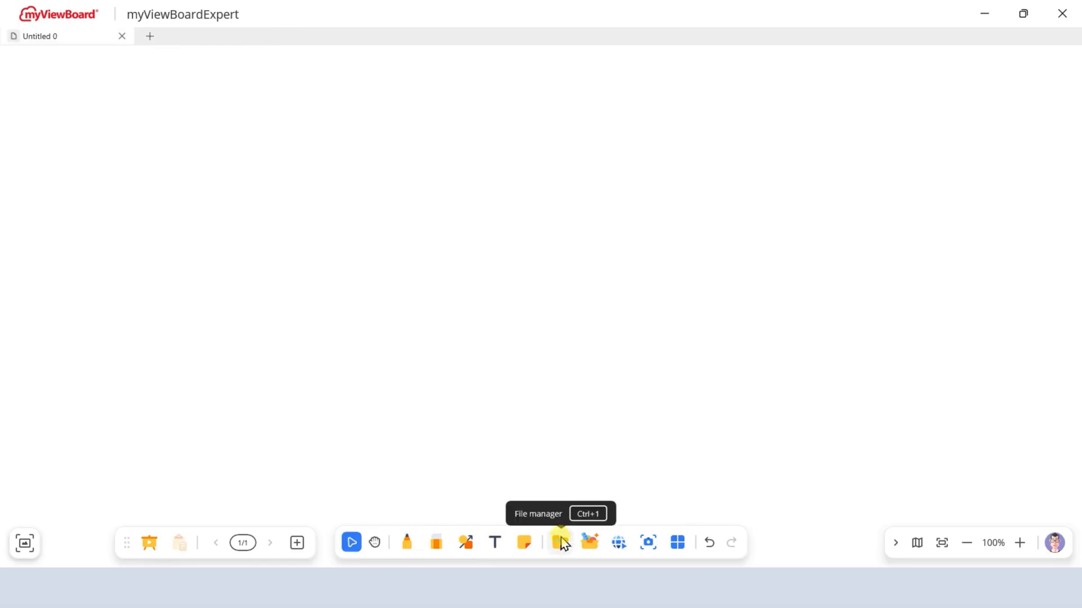
left_click(560, 542)
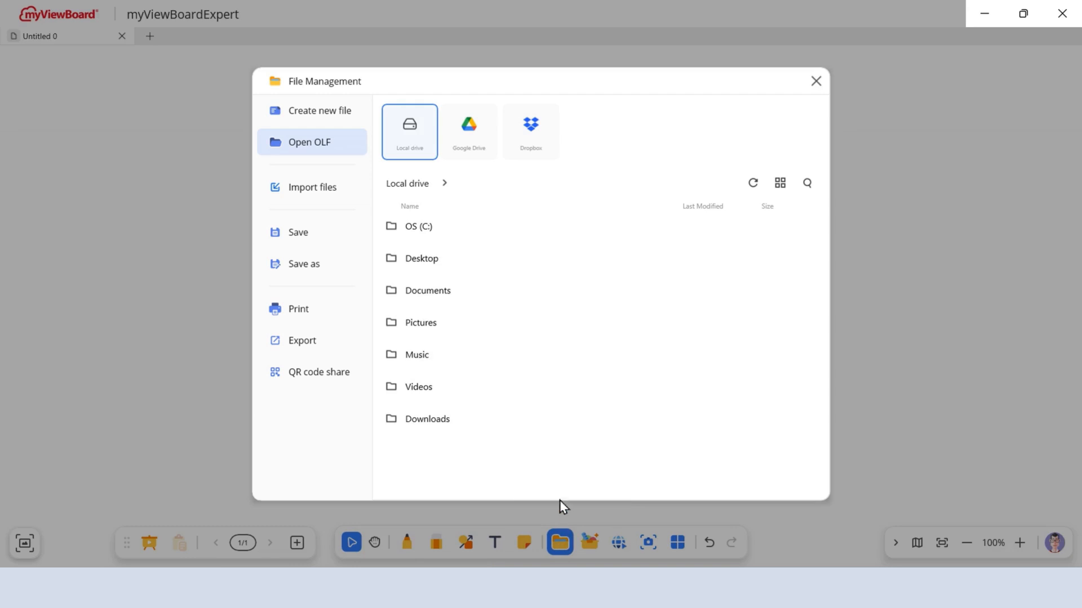
mouse_move(559, 454)
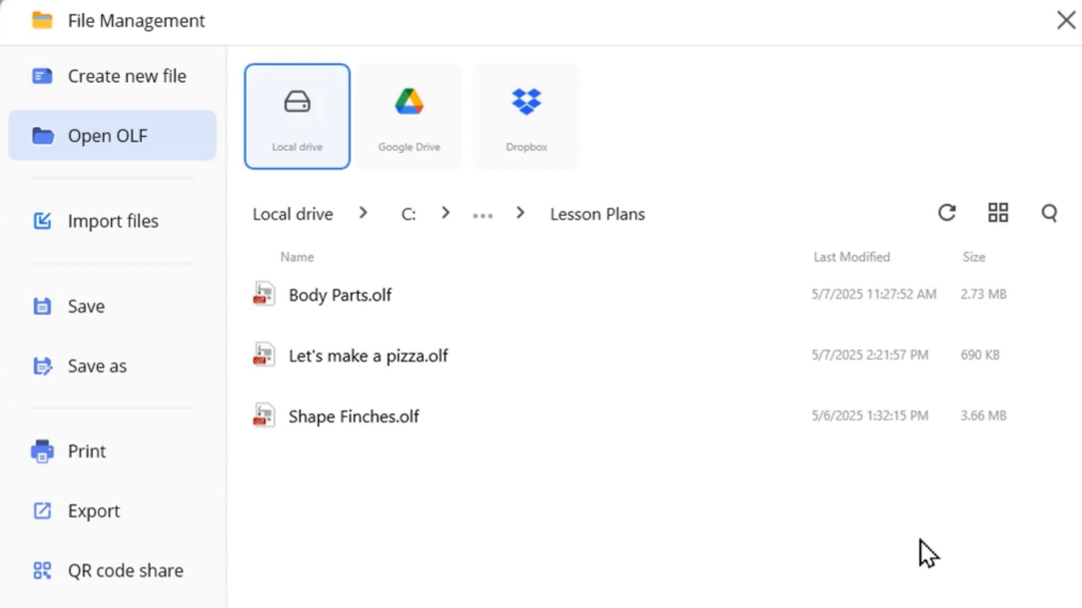
mouse_move(945, 213)
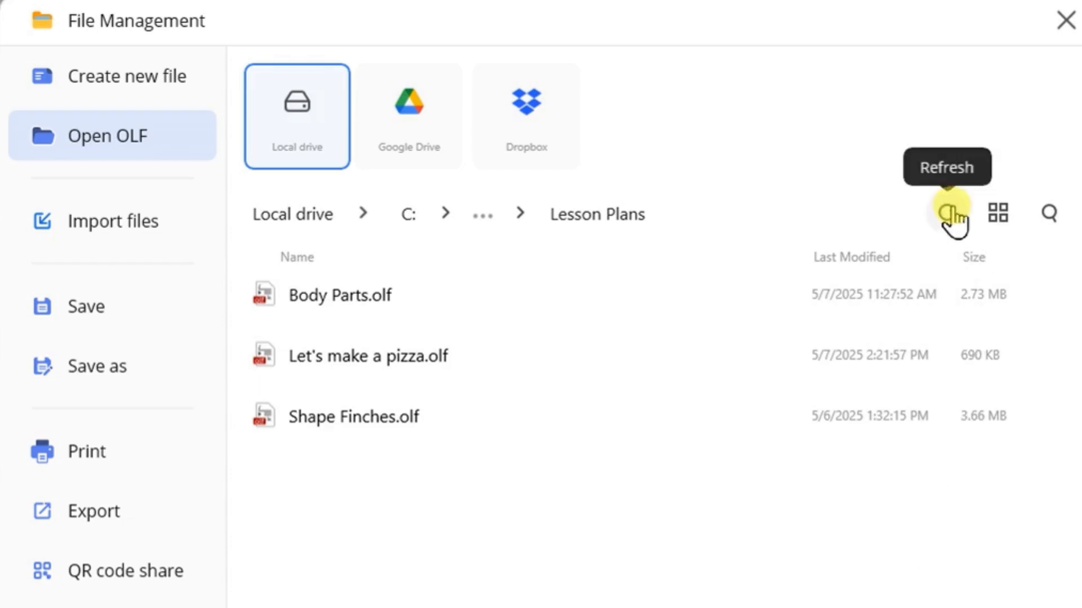
left_click(952, 214)
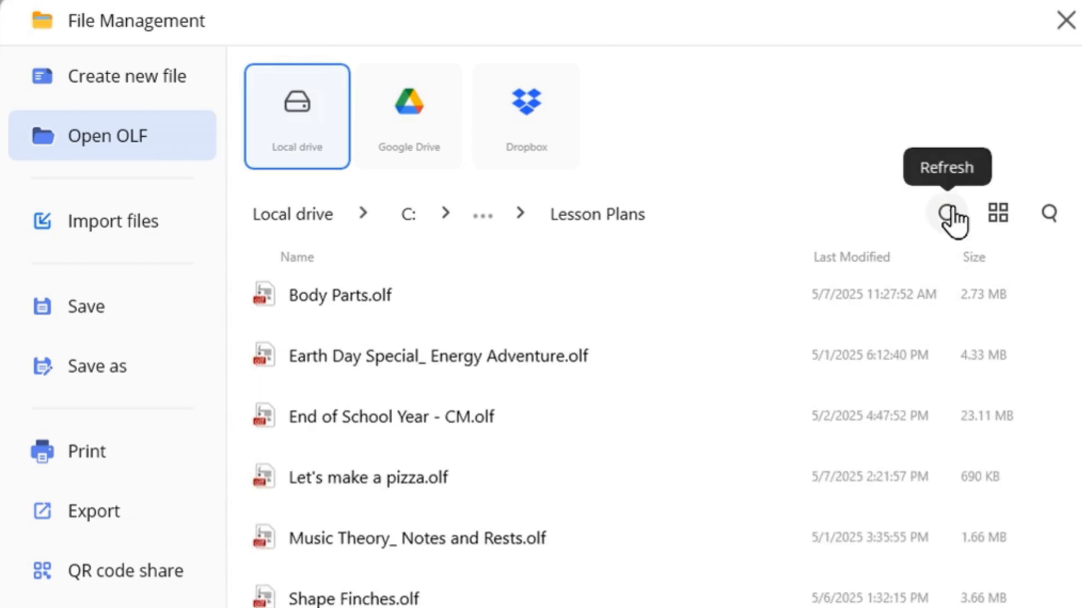
left_click(945, 214)
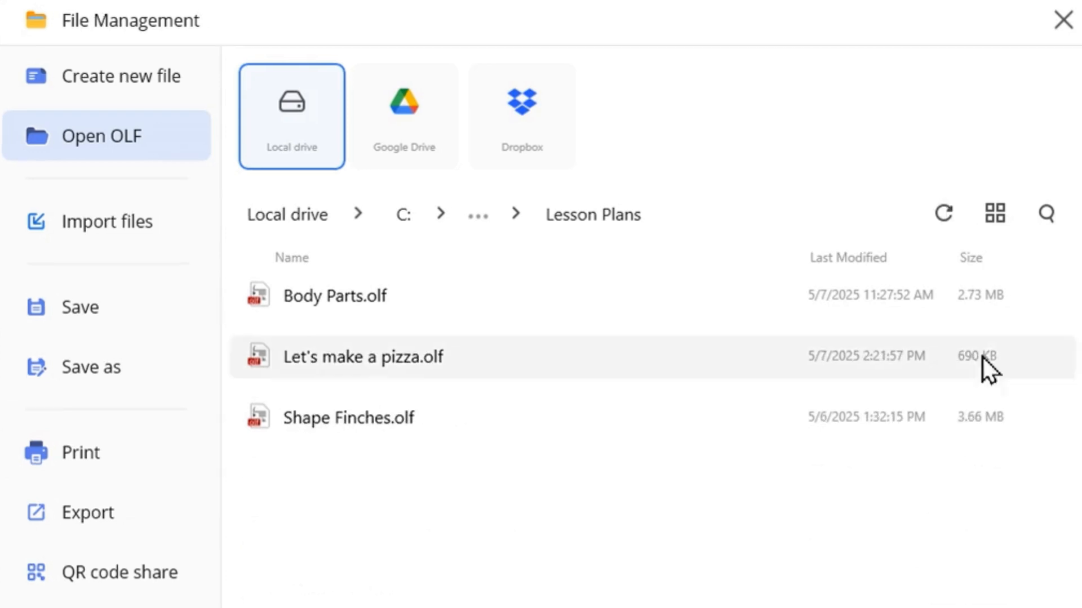
left_click(1045, 213)
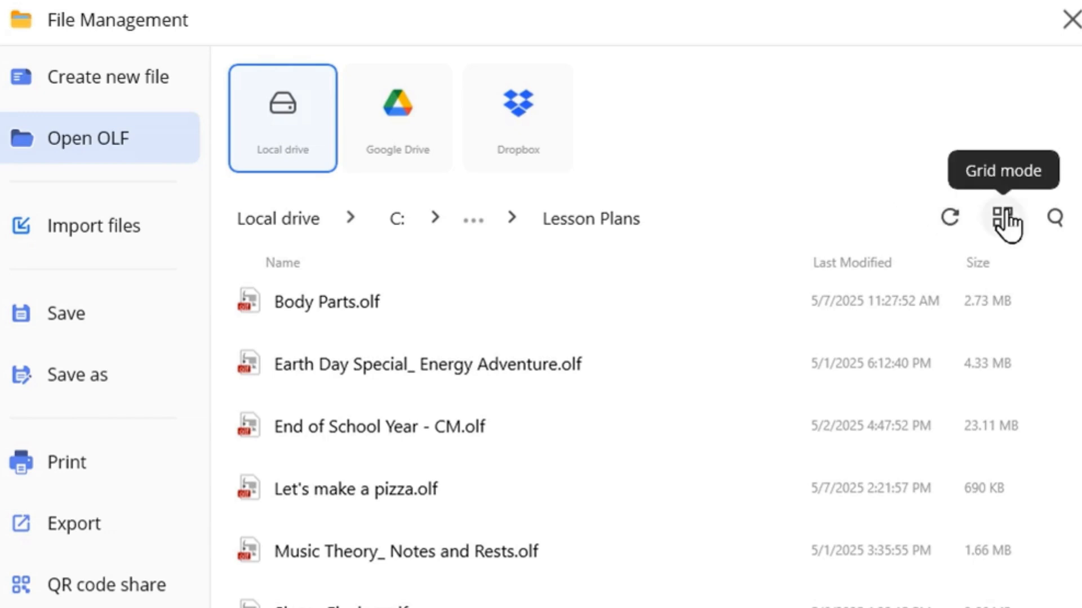
Toggle grid/list view, open Music Theory_ Notes and Rests.olf, then return to File Management.
left_click(1002, 218)
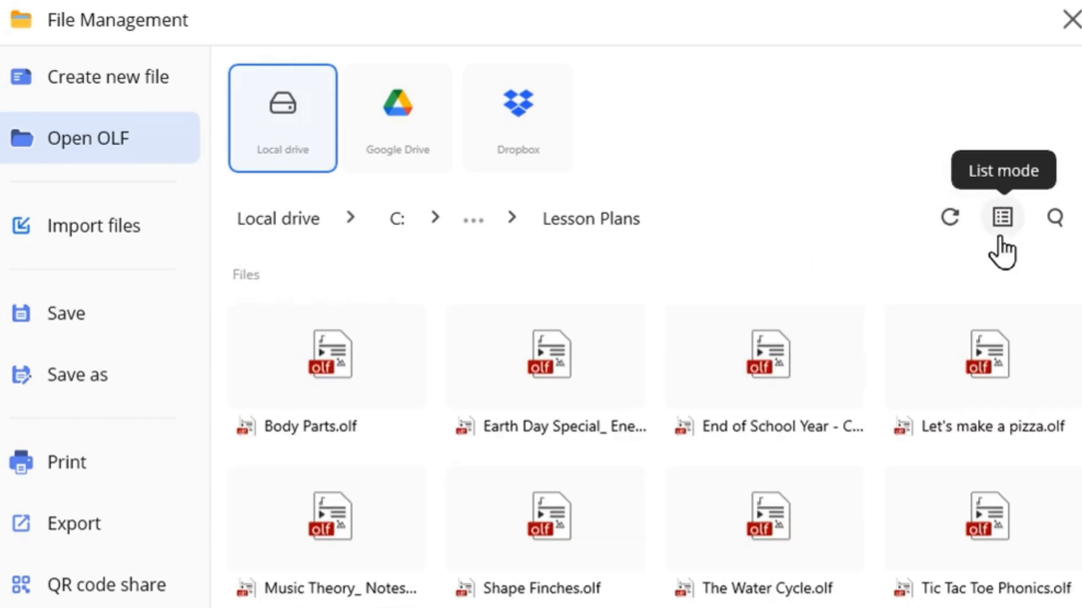
left_click(1001, 217)
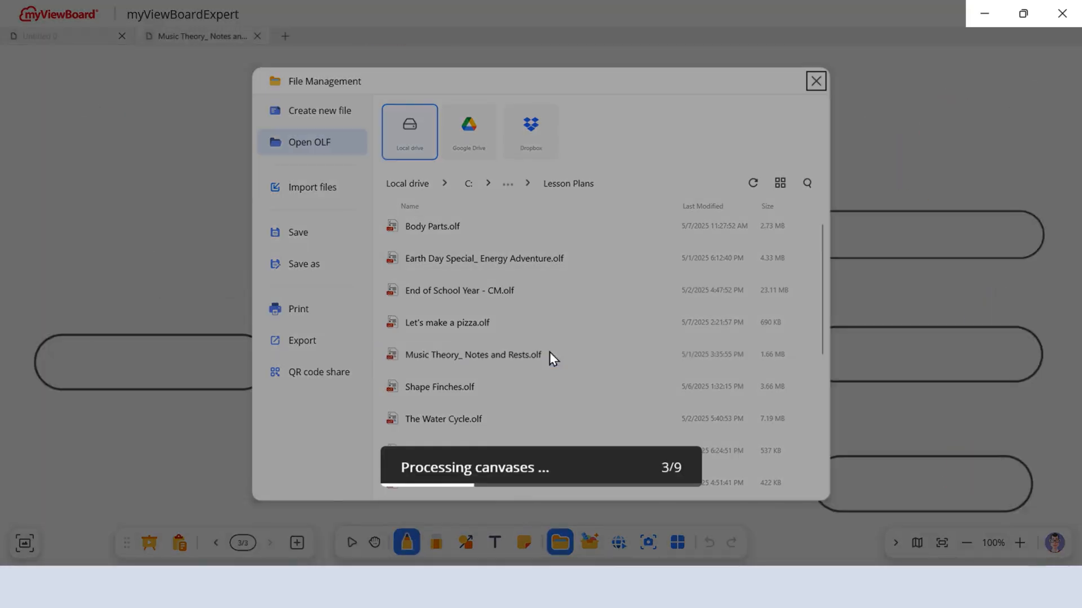
double_click(472, 355)
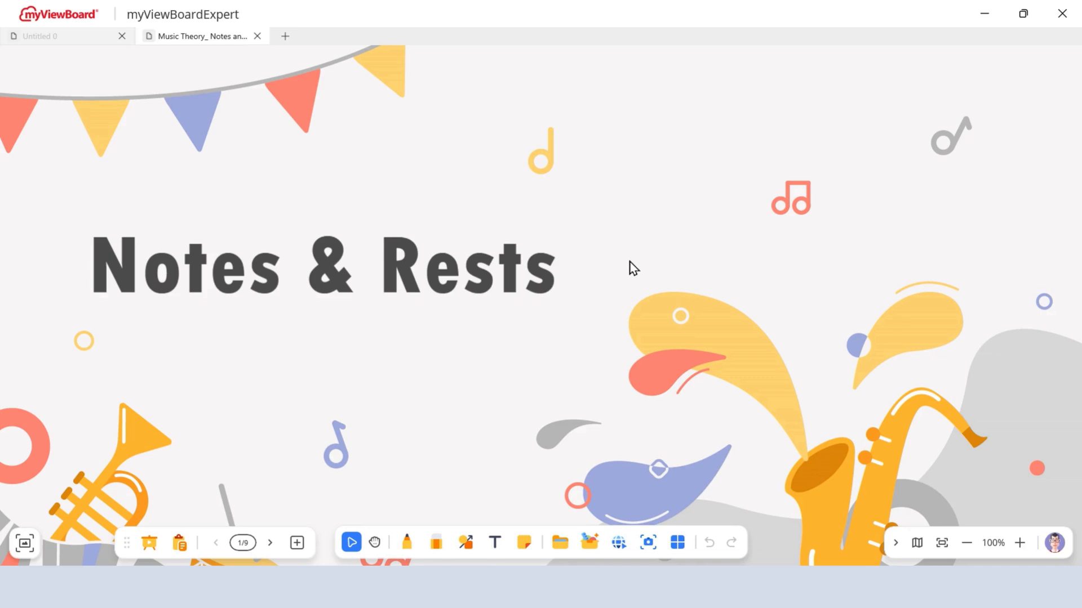
left_click(559, 542)
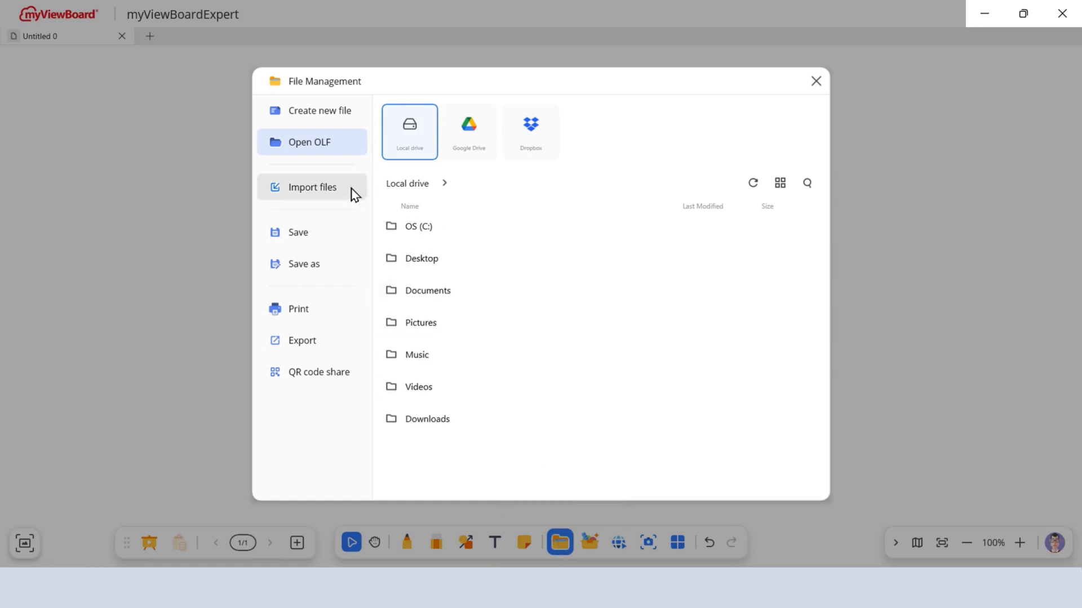
Pick the Earth Day Slides PPTX from Google Drive for import.
left_click(311, 187)
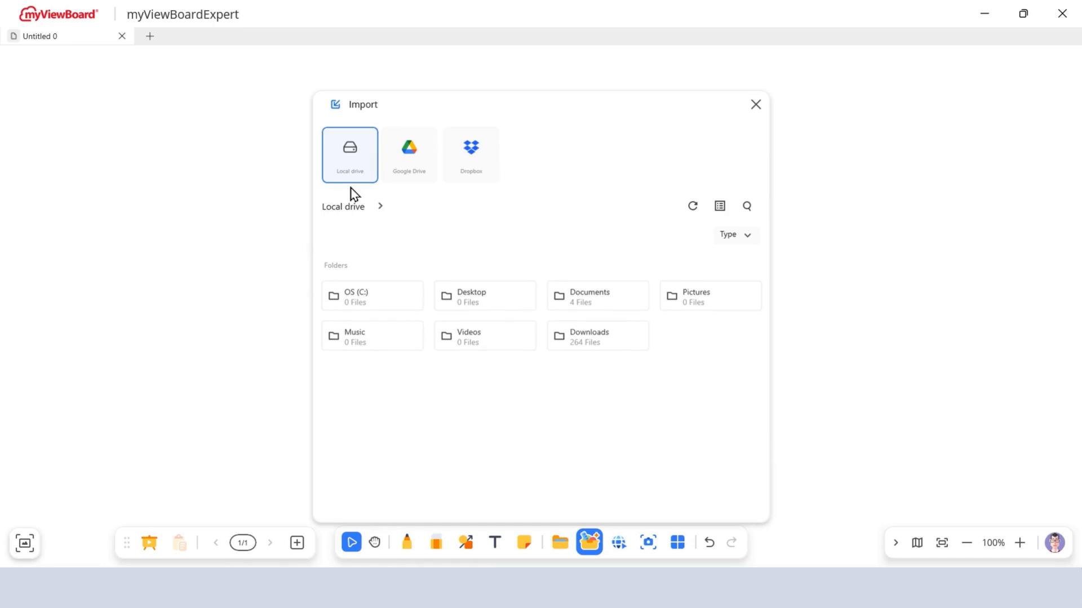
mouse_move(758, 251)
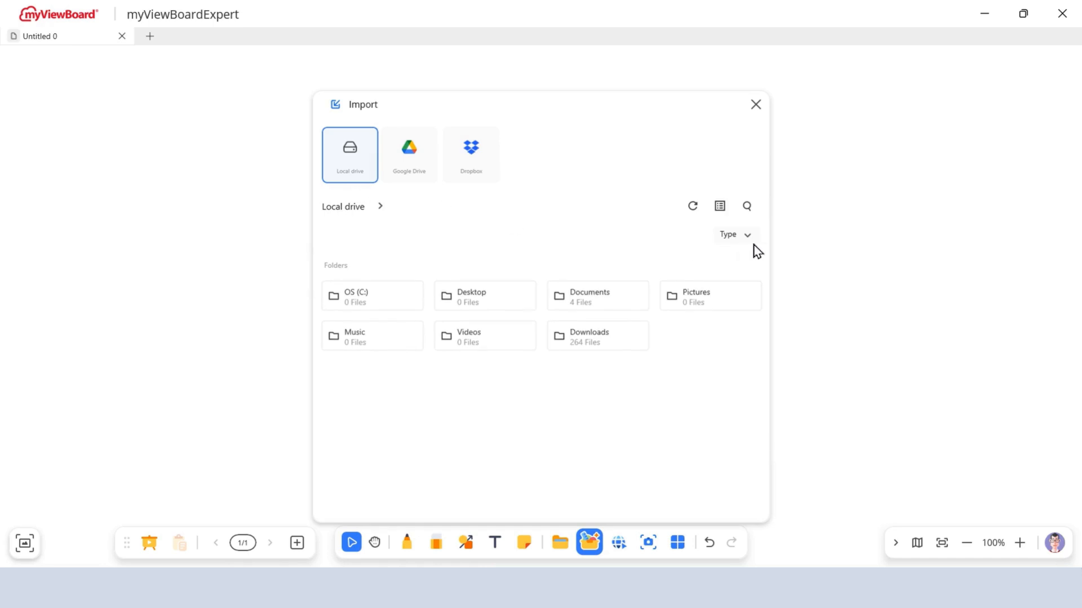
left_click(733, 235)
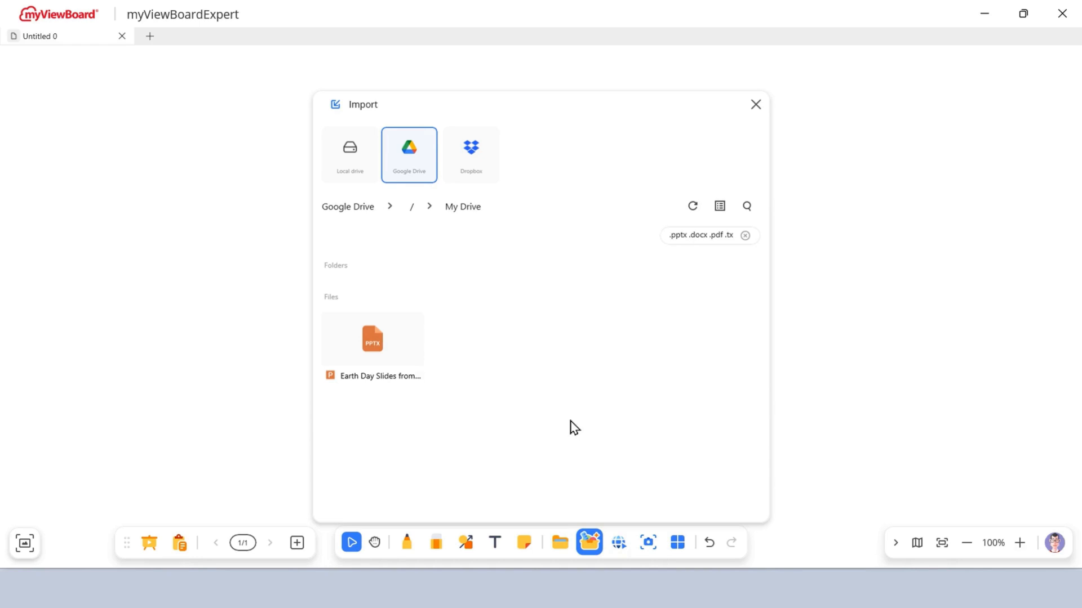
mouse_move(461, 383)
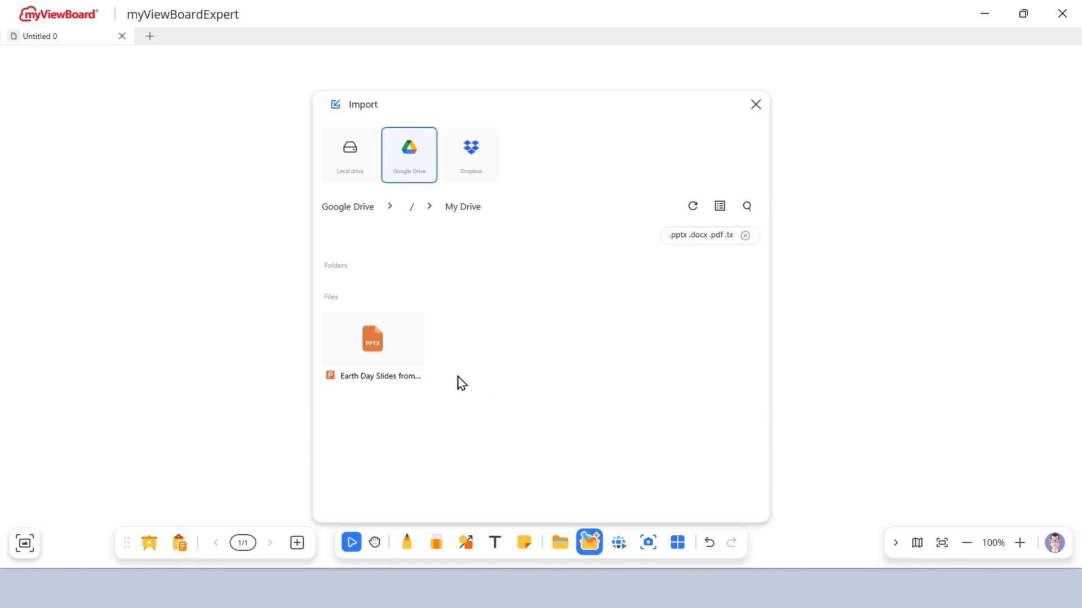
left_click(372, 339)
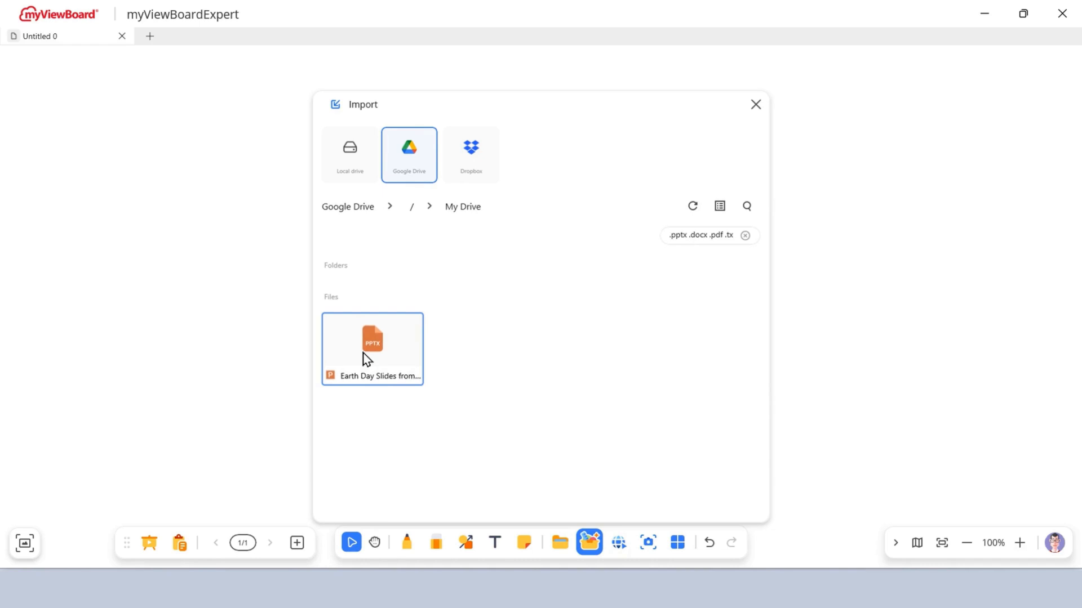
double_click(372, 348)
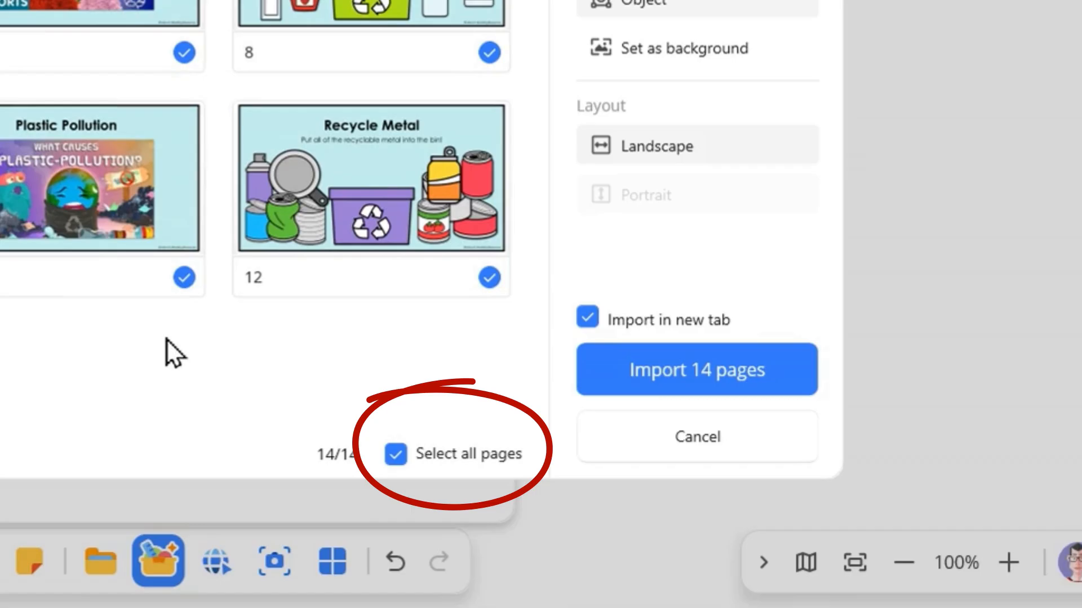
mouse_move(180, 362)
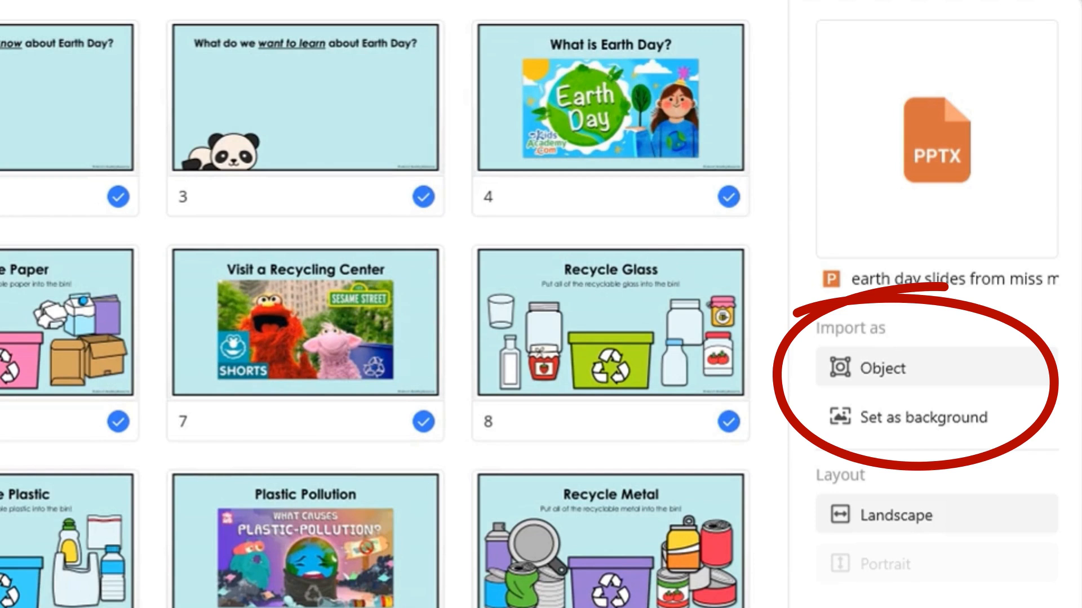
Review the 14-page import preview with all pages selected as landscape objects in a new tab.
scroll("down", 3)
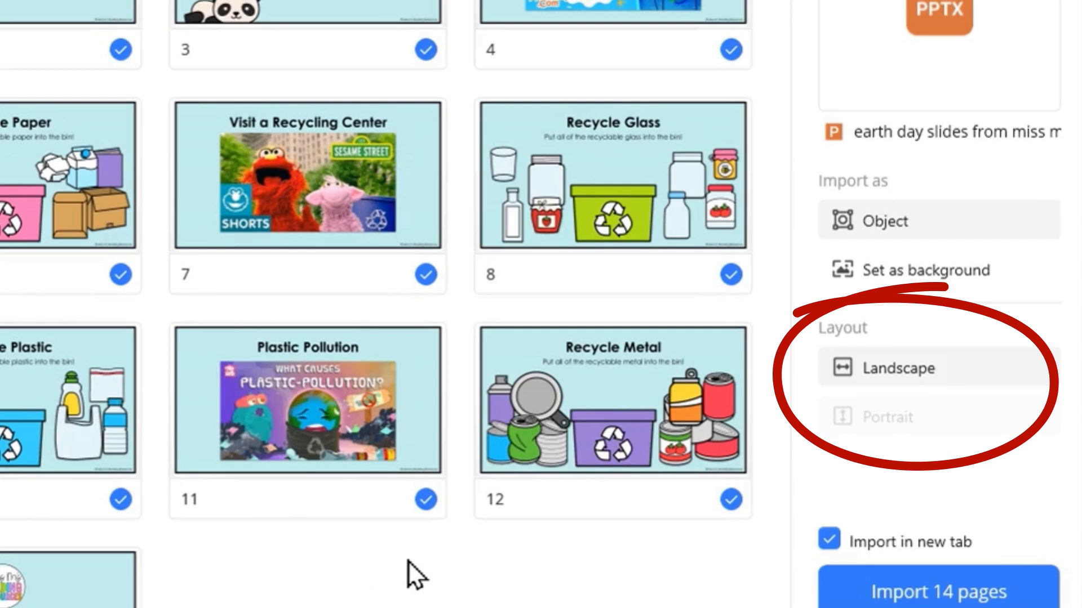
scroll("down", 3)
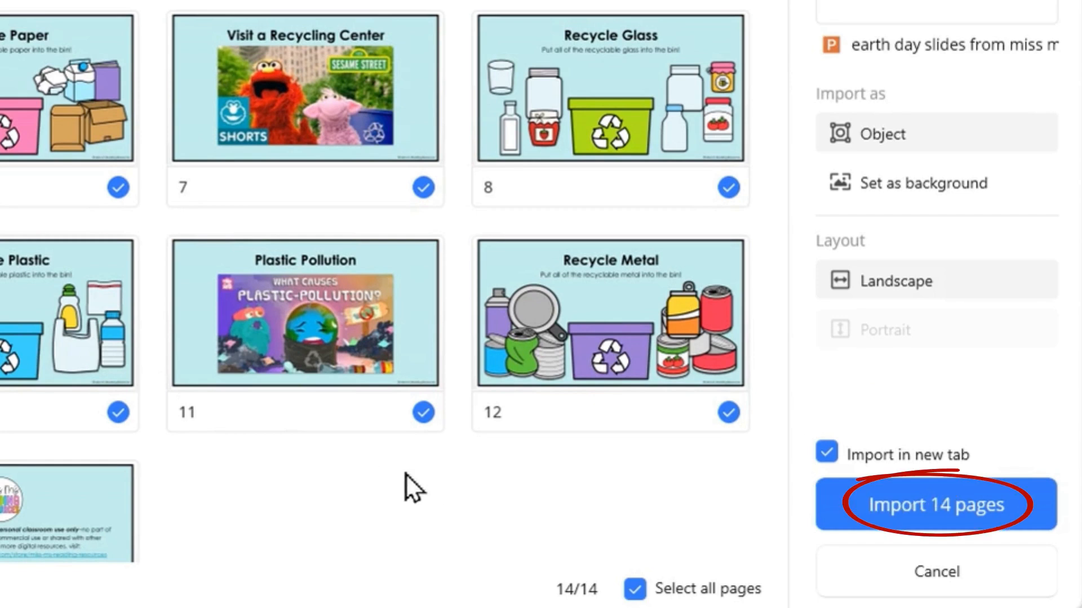
Import all 14 slide pages into a new tab and start a Save as.
left_click(934, 505)
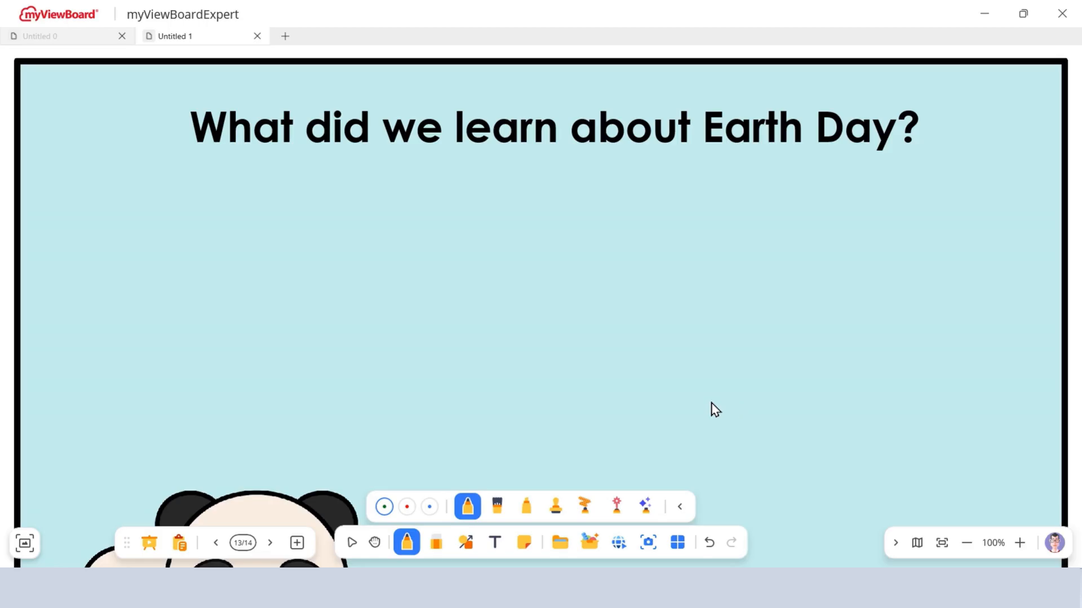
left_click(559, 542)
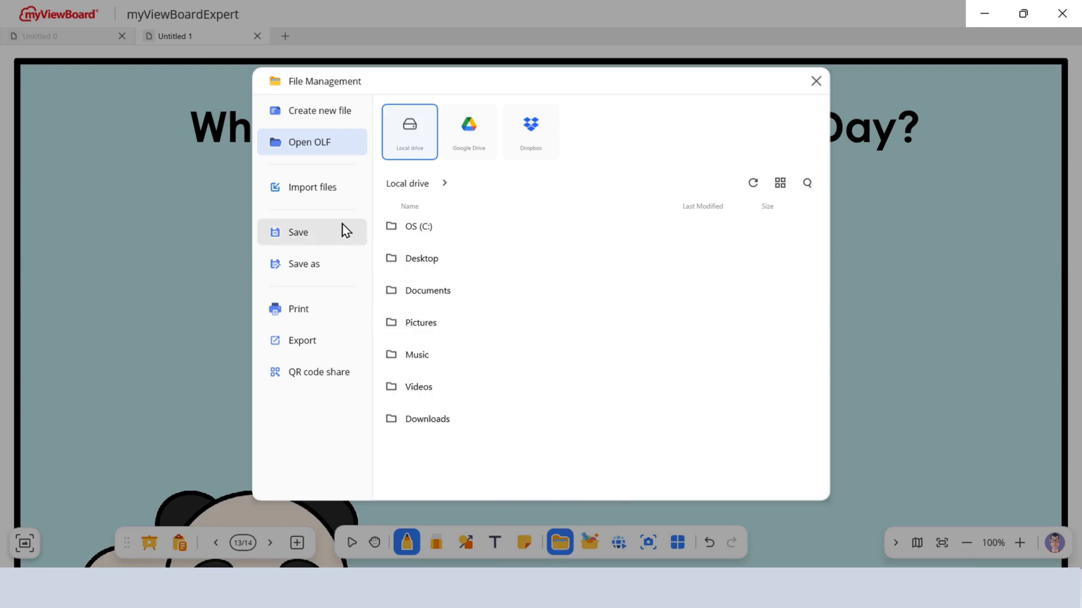
left_click(303, 264)
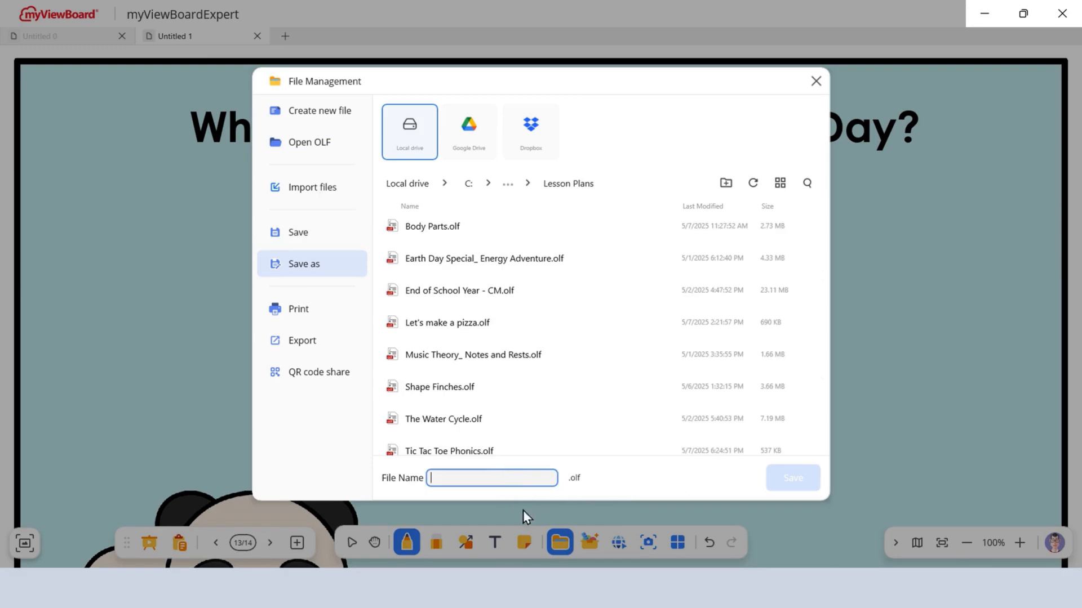
Save the lesson as 'Earth Day introduction' in Lesson Plans.
type("Earth Day introduction")
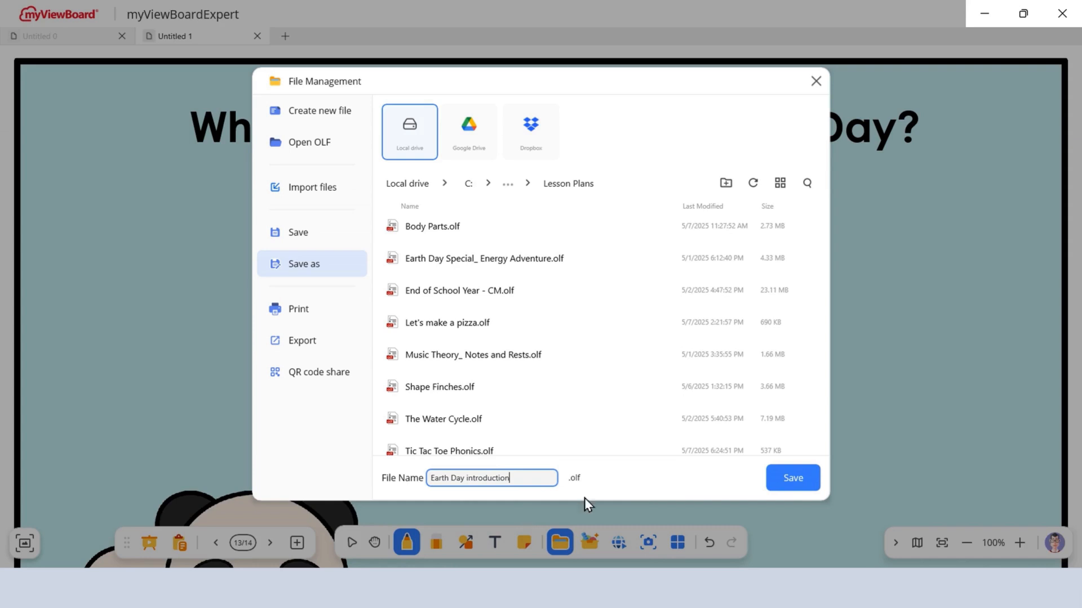
left_click(791, 478)
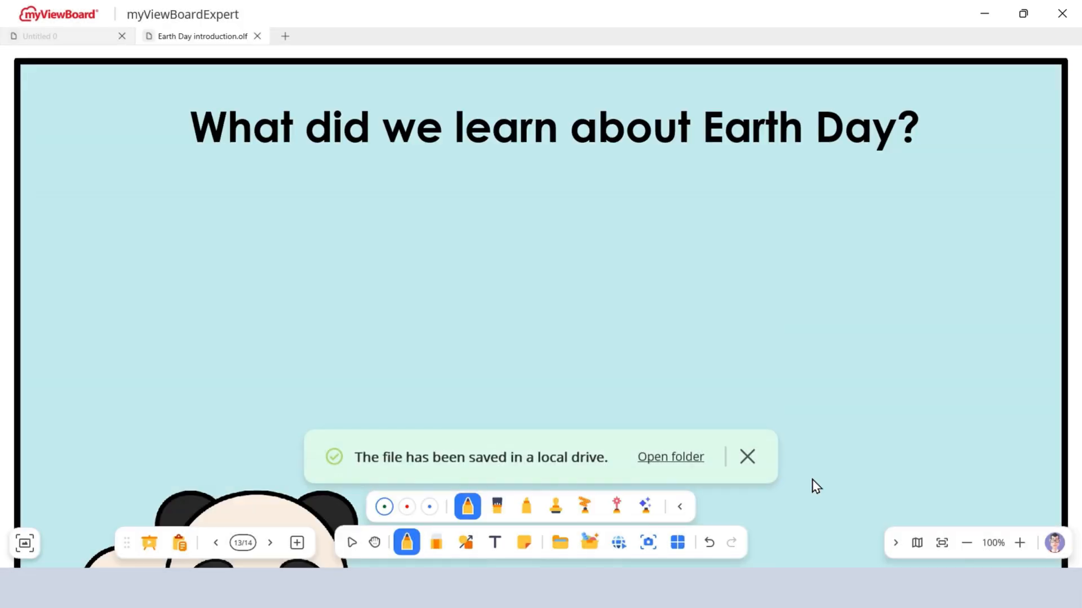
left_click(559, 542)
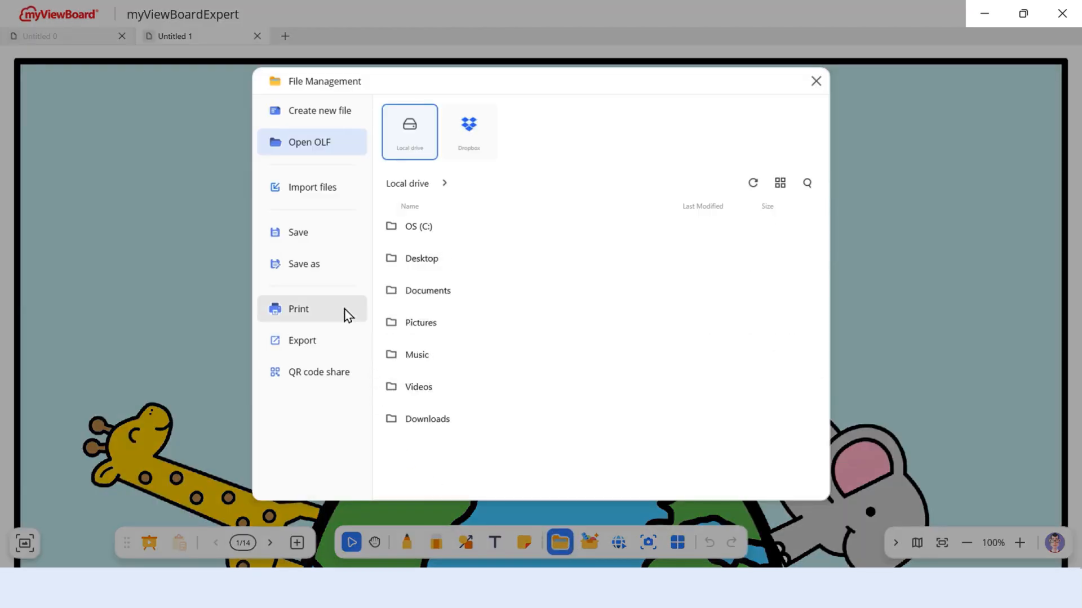
Bring up the export settings for the Earth Day introduction lesson.
left_click(297, 309)
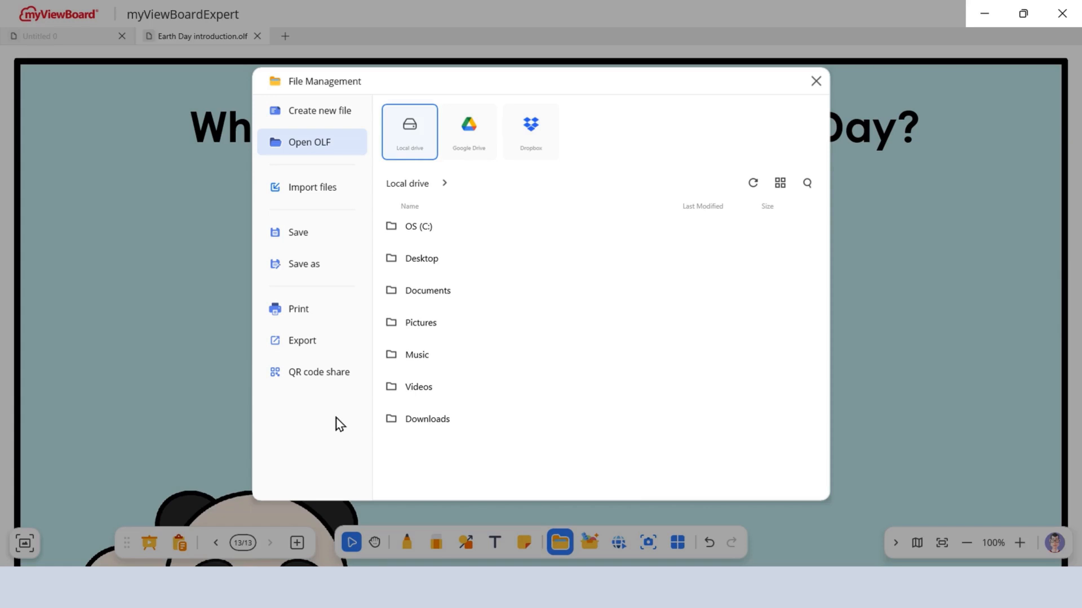
left_click(302, 341)
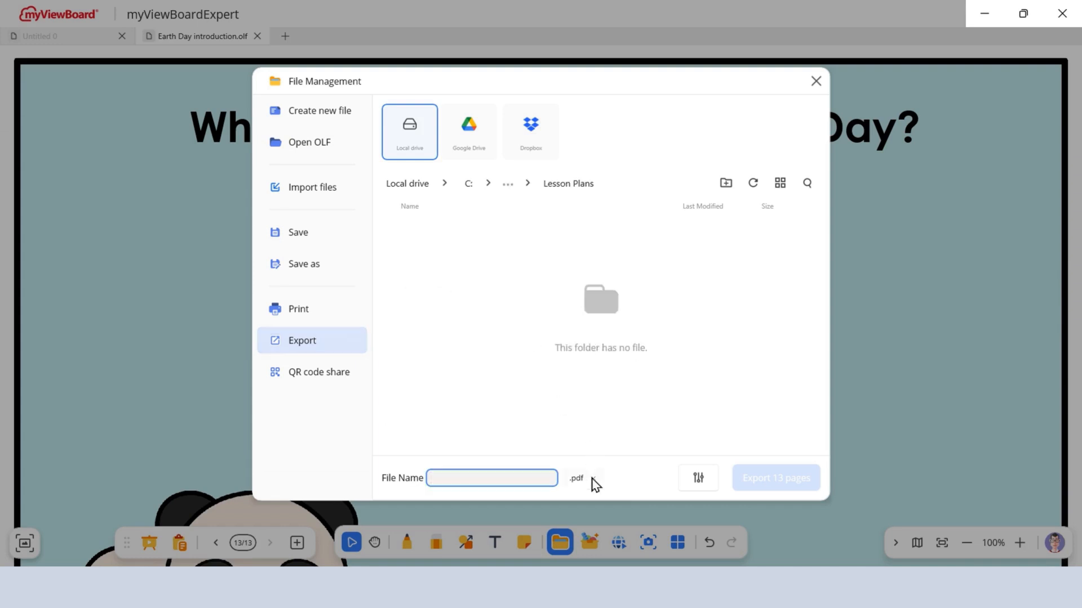
Export the 13 pages as a PDF named 'Earth Day Guide' into Lesson Plans.
left_click(582, 478)
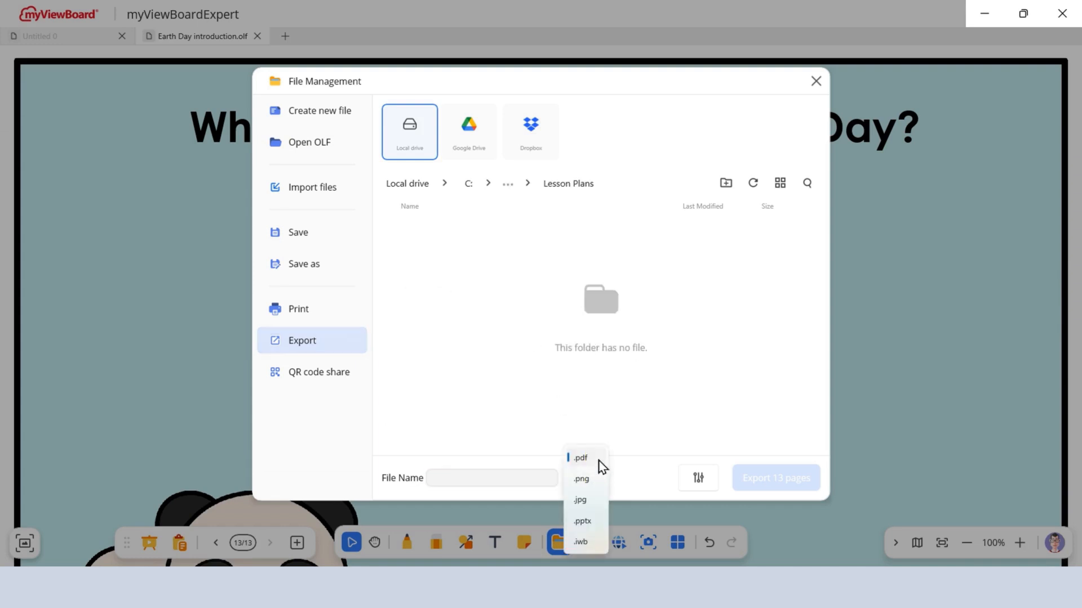
left_click(580, 457)
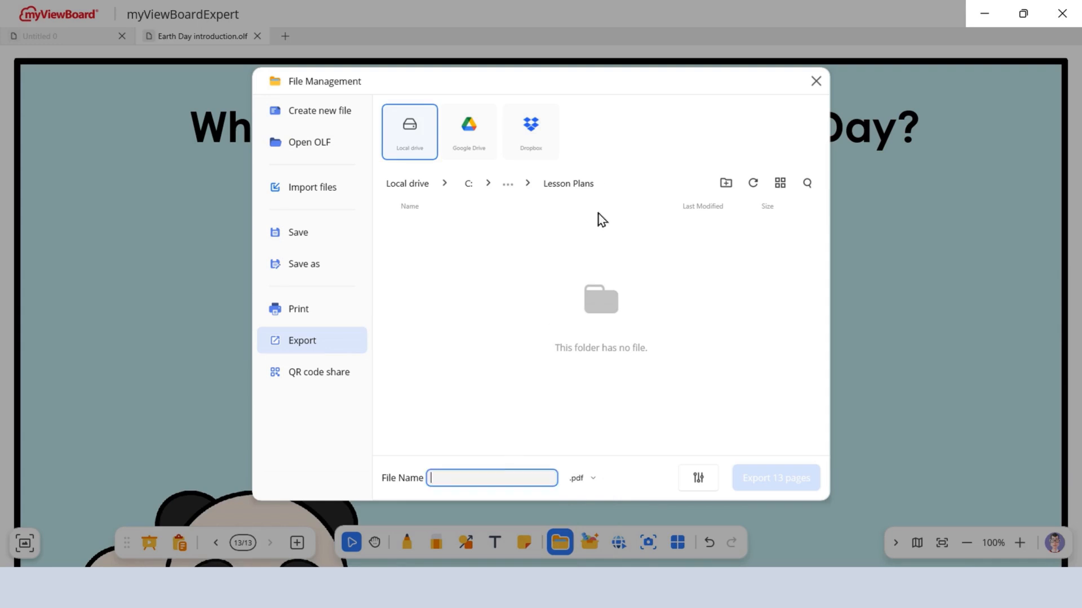
type("Earth Day")
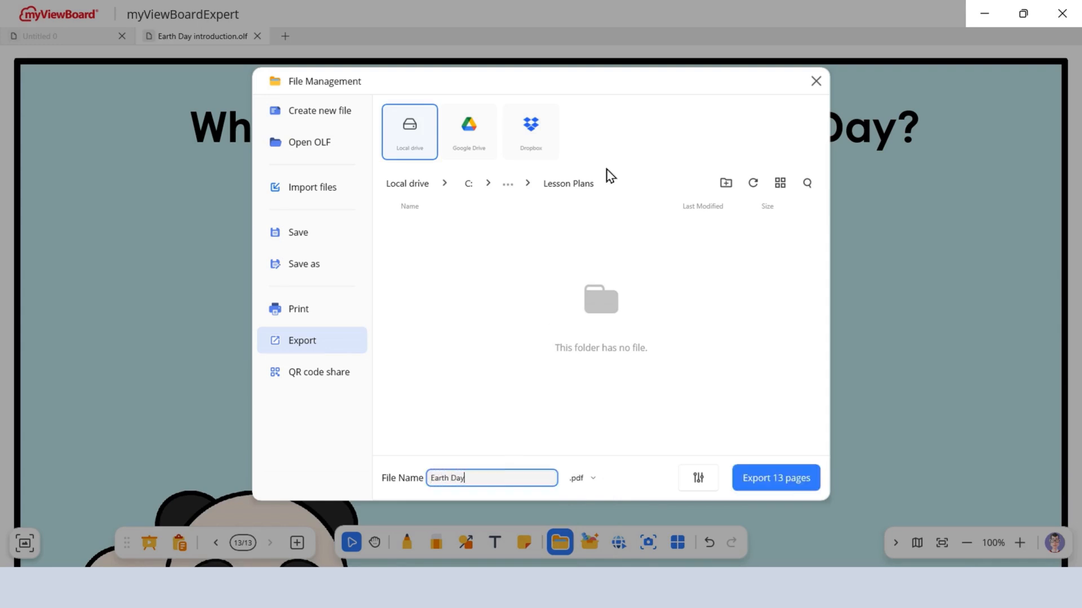
type("Guide")
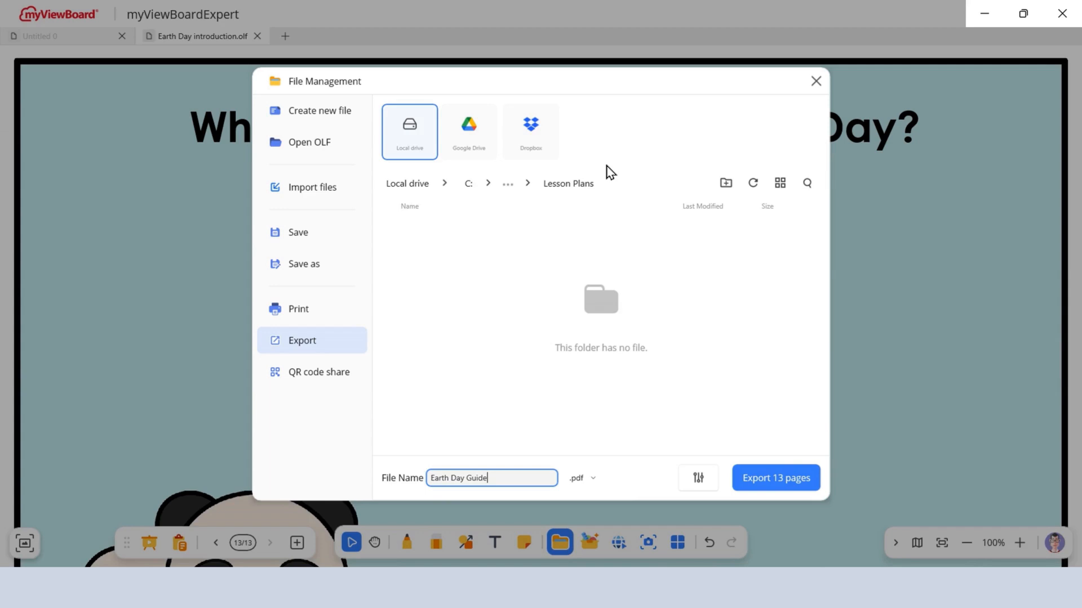
left_click(775, 478)
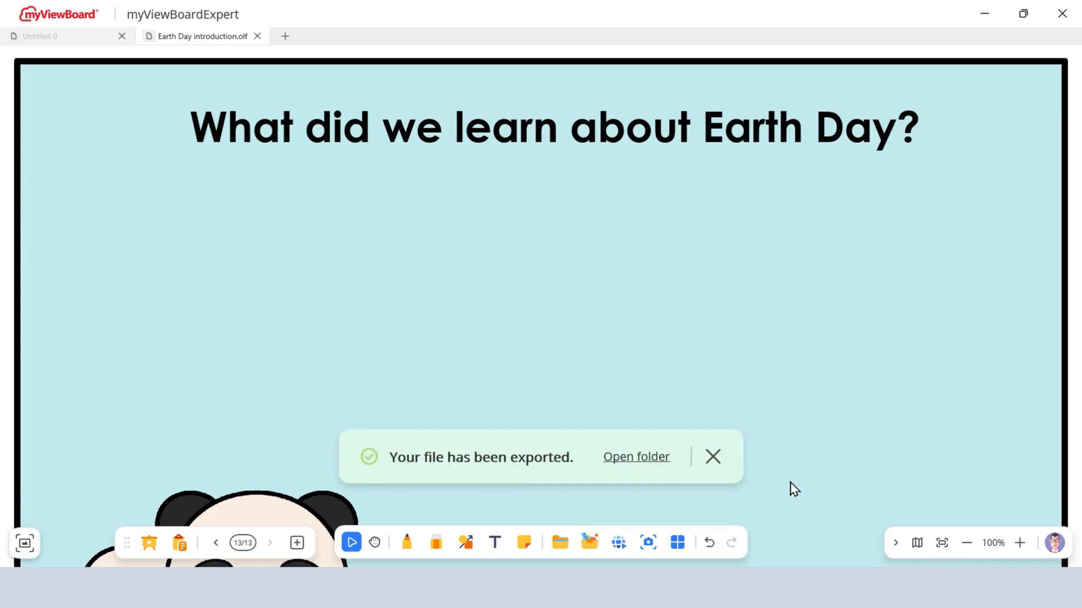
left_click(560, 542)
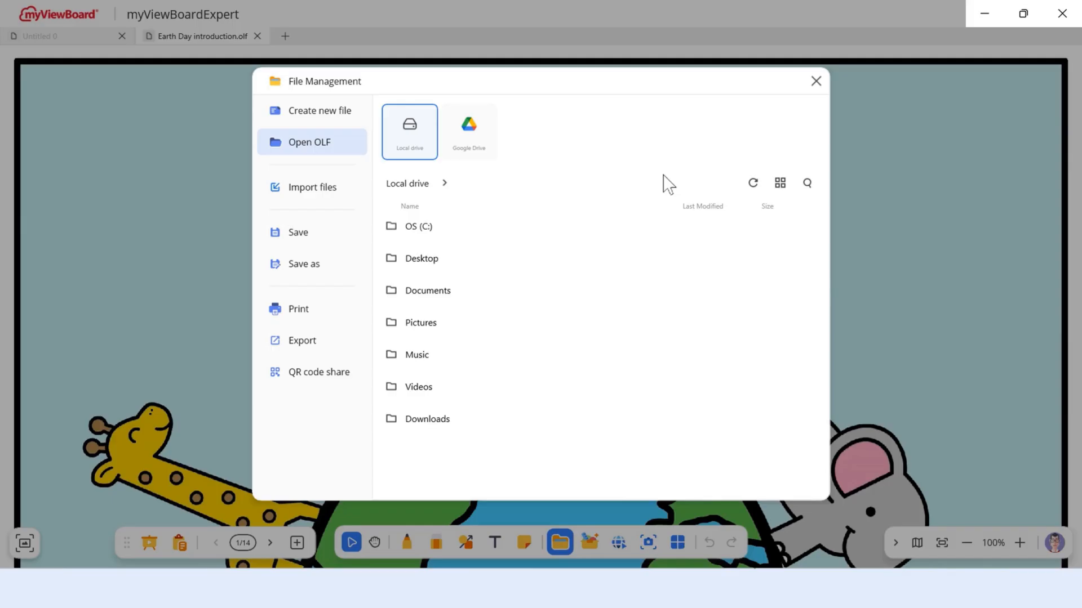
Generate a QR code and Google Drive link for downloading the lesson as a PDF.
left_click(319, 372)
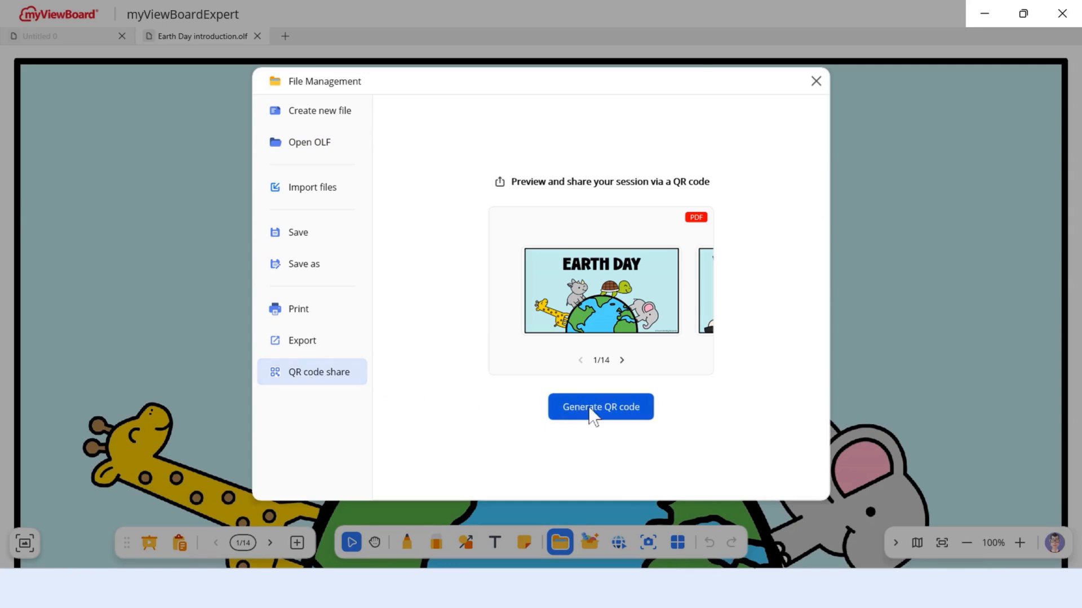
left_click(600, 407)
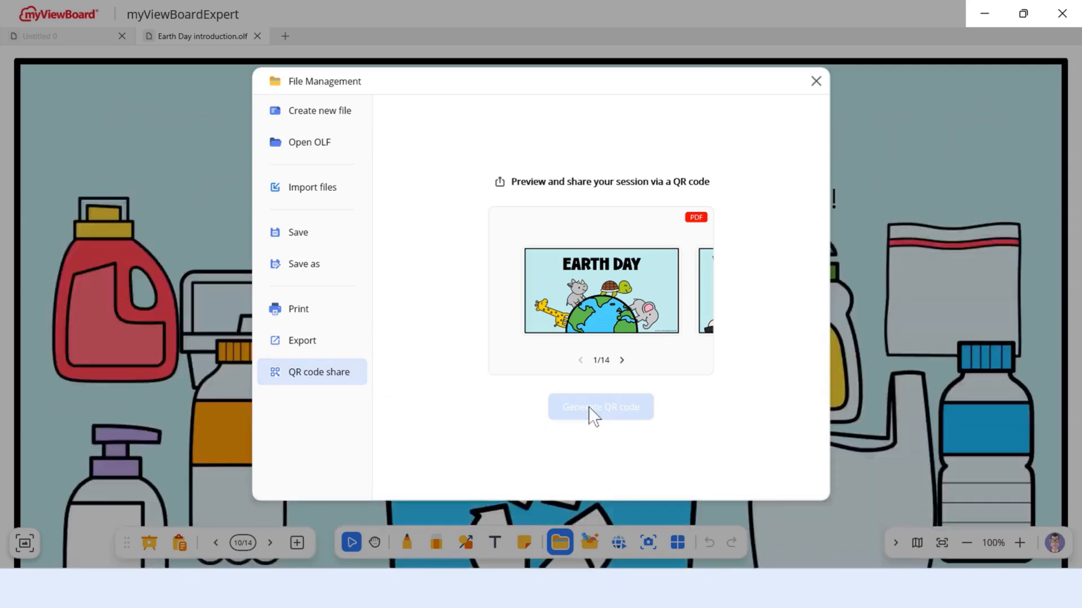
left_click(599, 406)
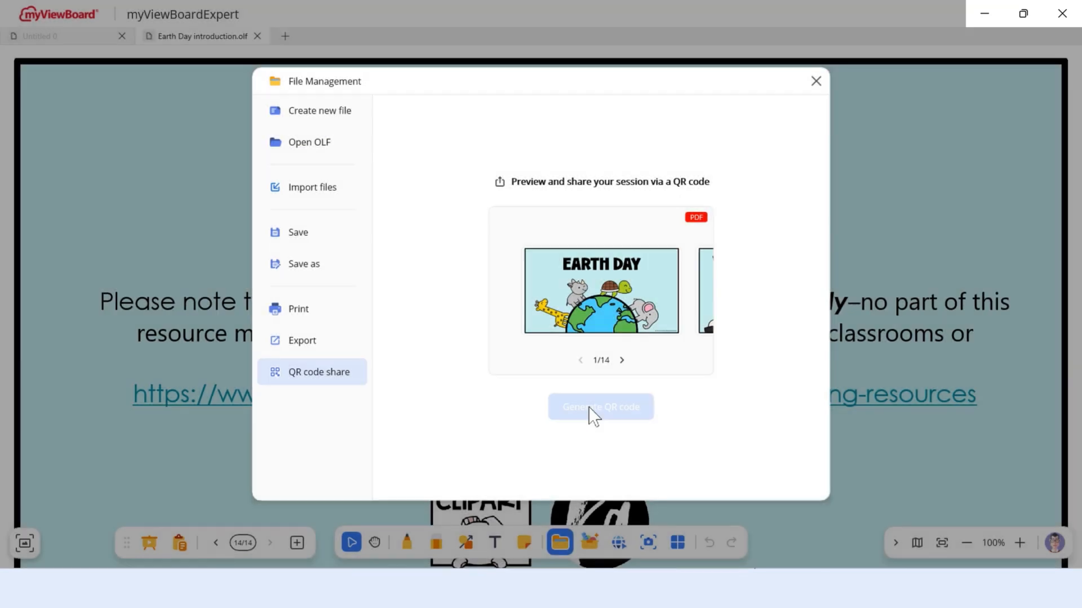
left_click(599, 407)
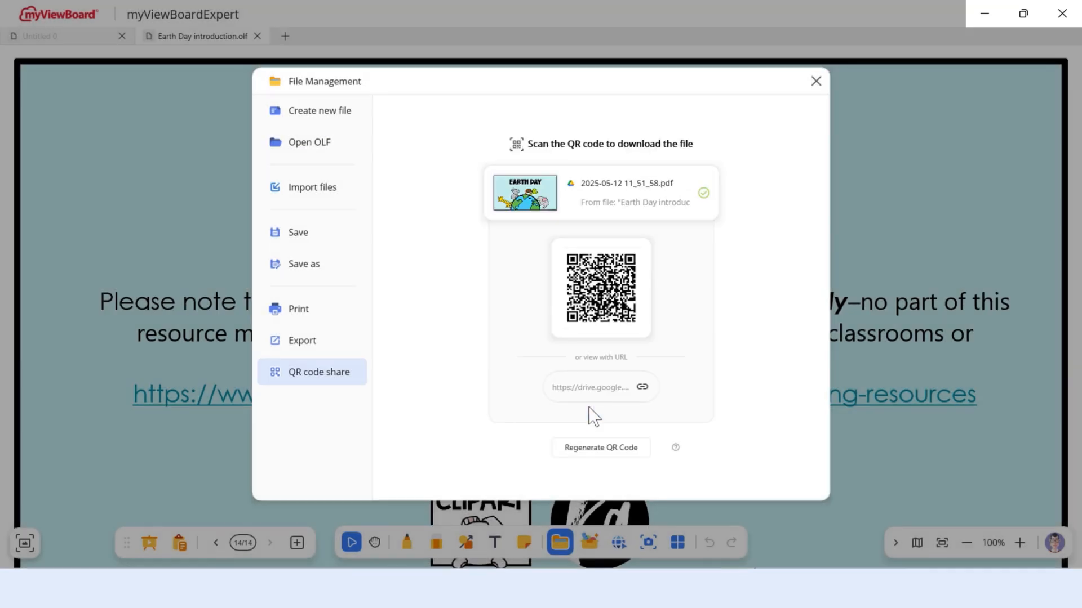